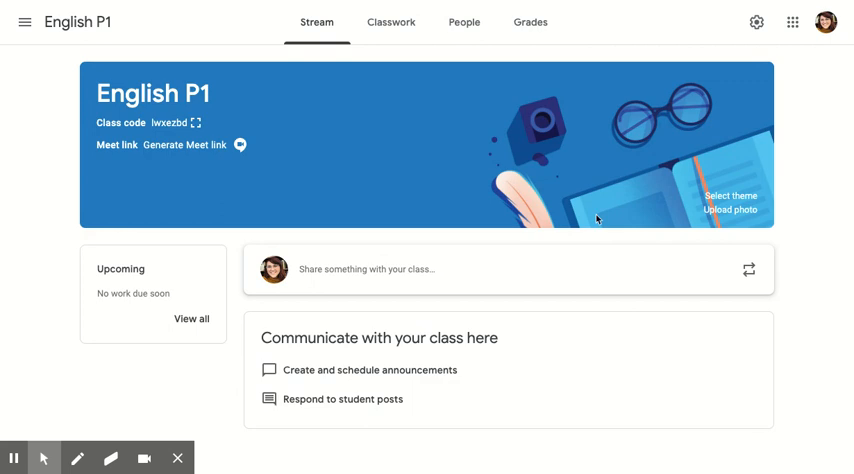
pyautogui.moveTo(591, 203)
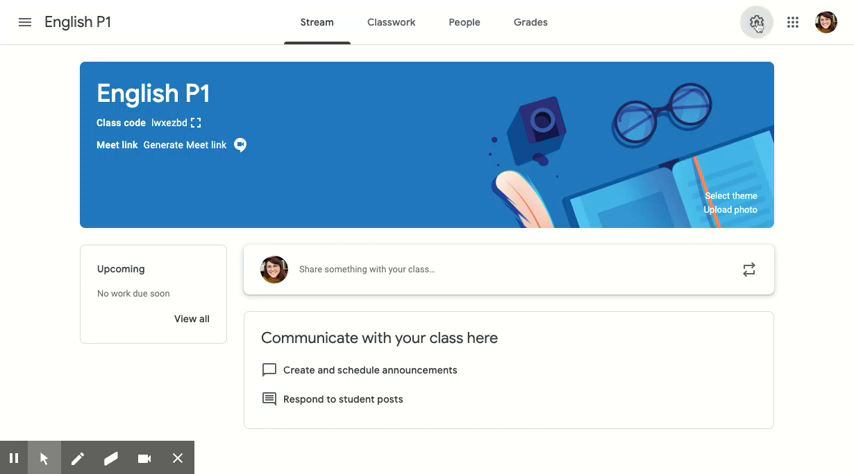
# Step: Open English P1's class settings and scroll to the General section showing code lwxezbd
pyautogui.click(757, 20)
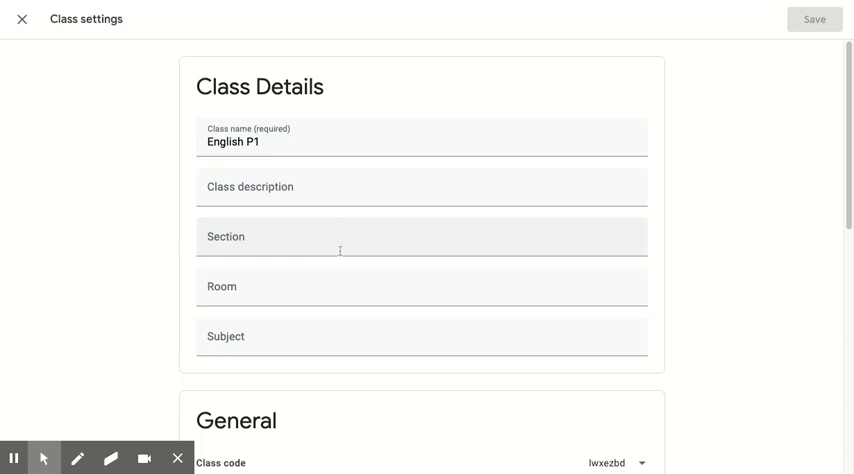
pyautogui.scroll(-3)
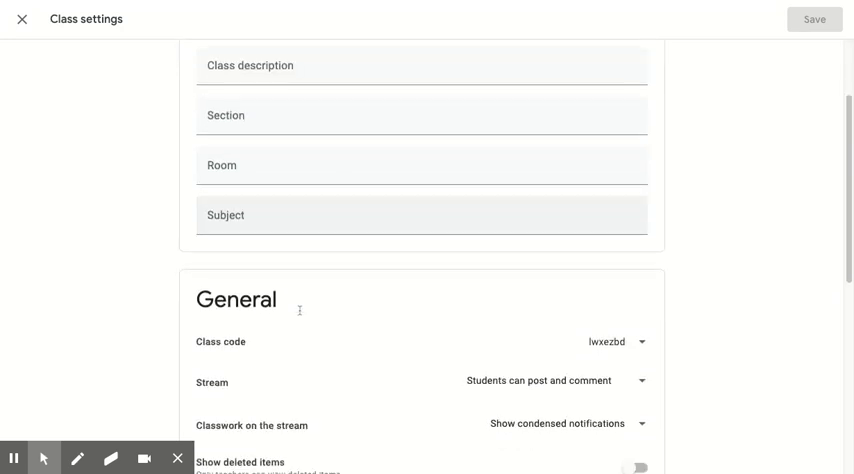
pyautogui.scroll(-3)
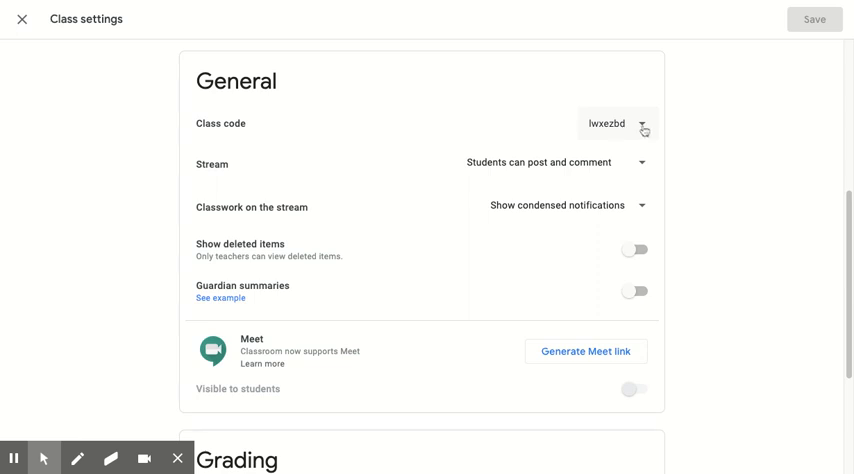
pyautogui.click(646, 123)
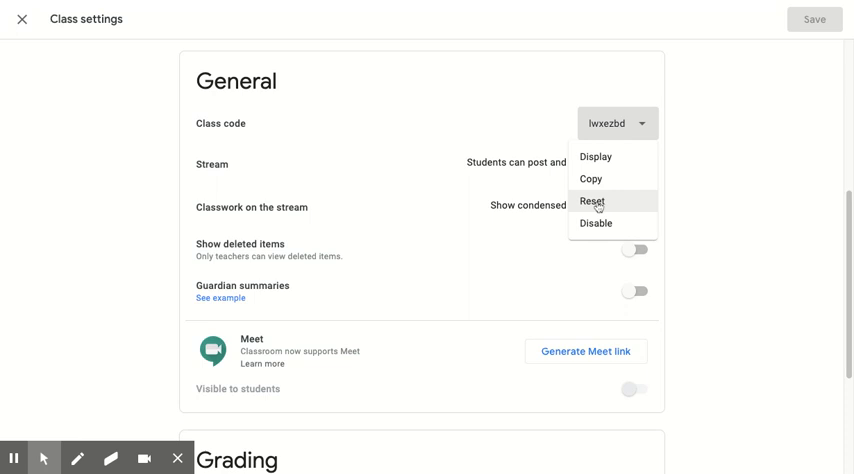
pyautogui.click(597, 201)
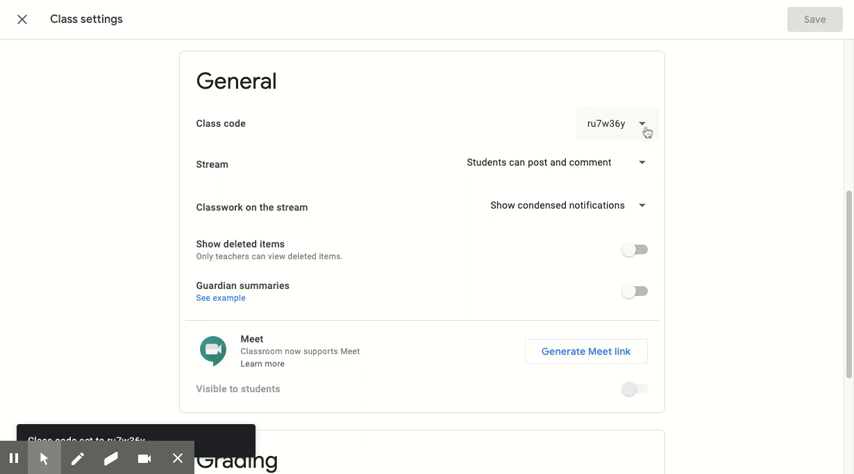
pyautogui.click(649, 123)
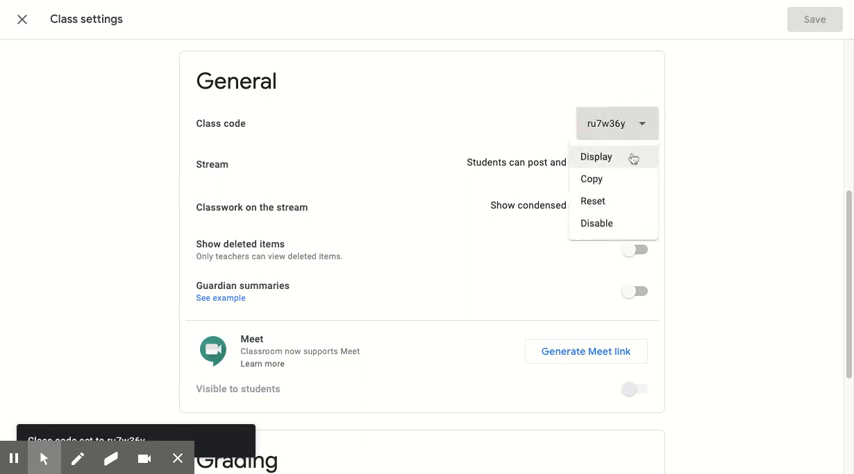
pyautogui.click(600, 156)
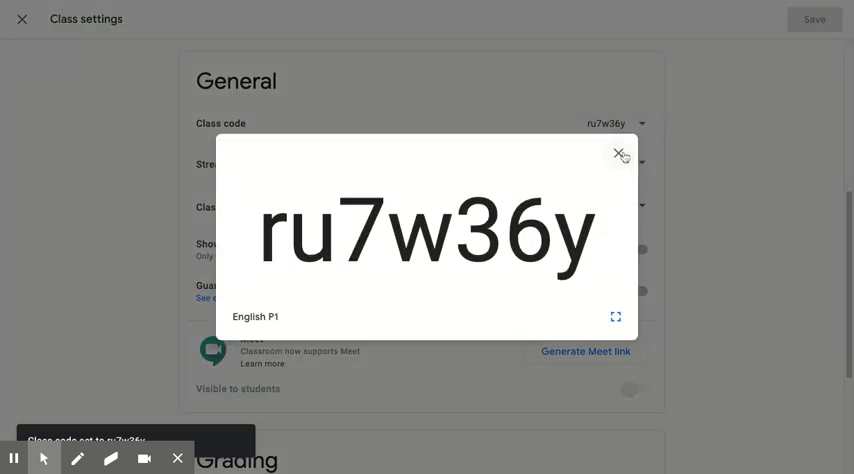
pyautogui.click(619, 155)
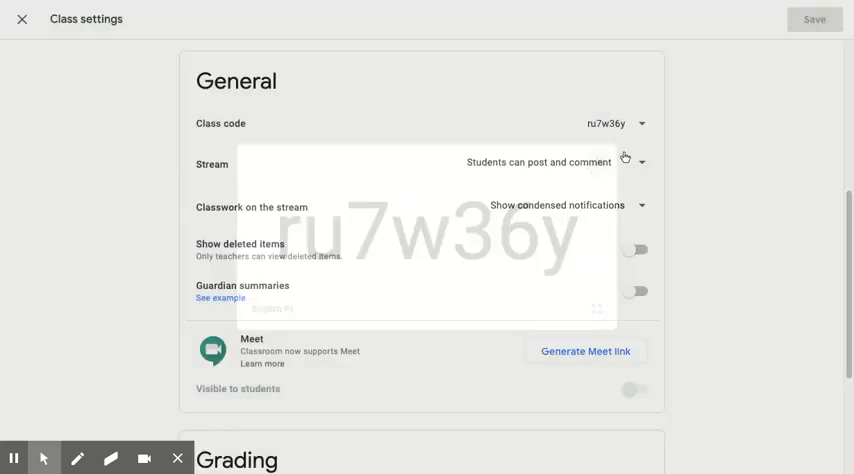
pyautogui.click(643, 123)
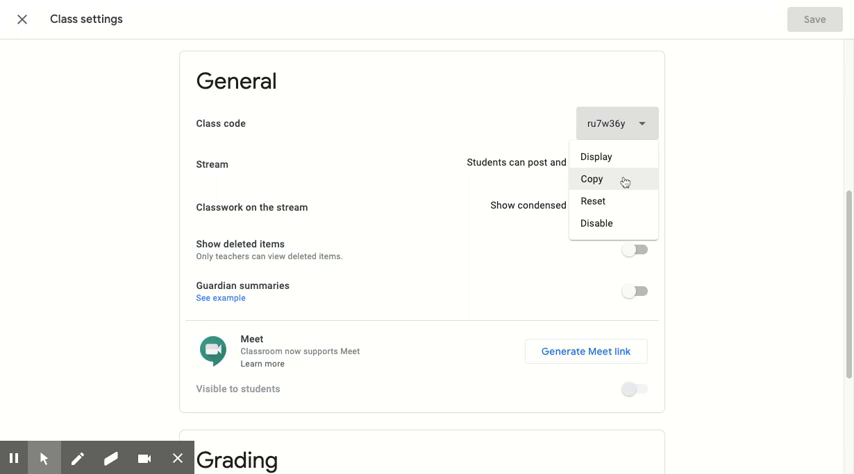
pyautogui.moveTo(620, 228)
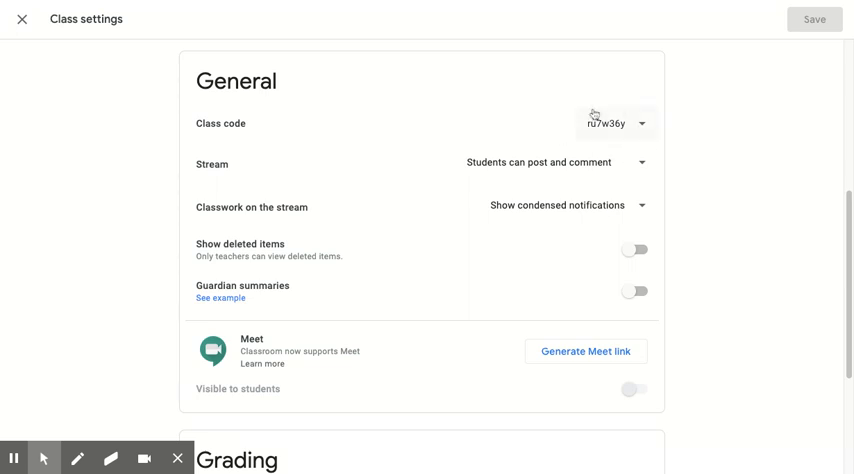
pyautogui.moveTo(602, 167)
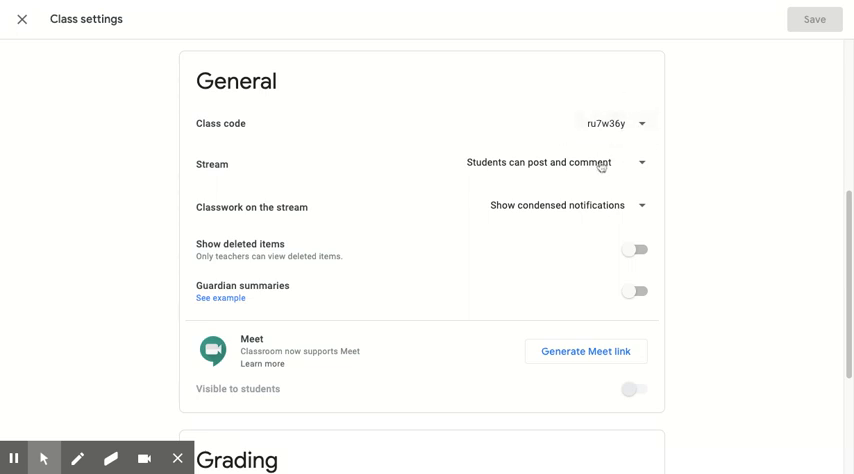
# Step: Restrict the stream so only teachers can post or comment
pyautogui.click(640, 162)
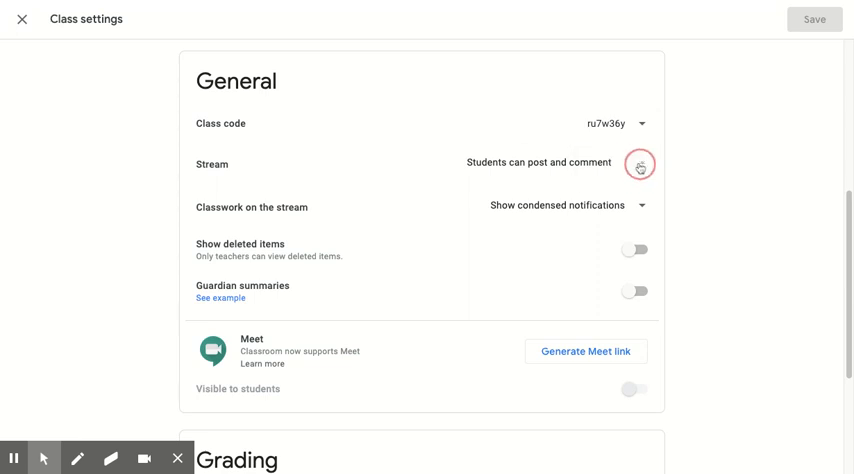
pyautogui.click(640, 162)
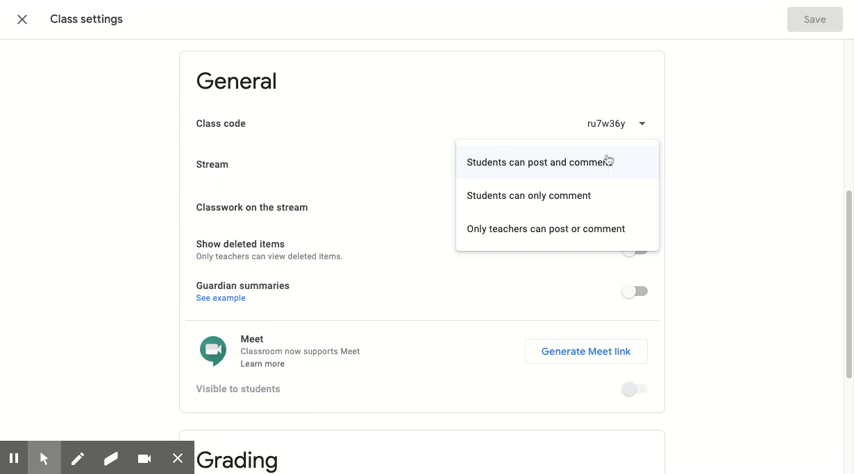
pyautogui.moveTo(621, 163)
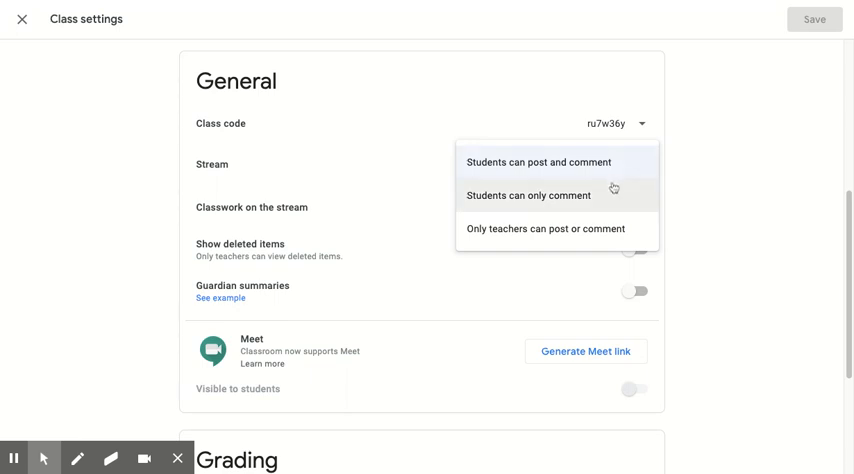
pyautogui.moveTo(616, 204)
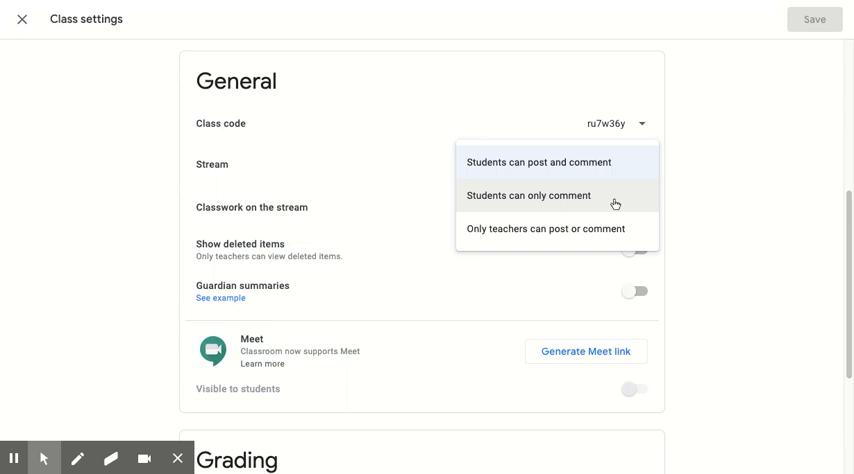
pyautogui.moveTo(605, 234)
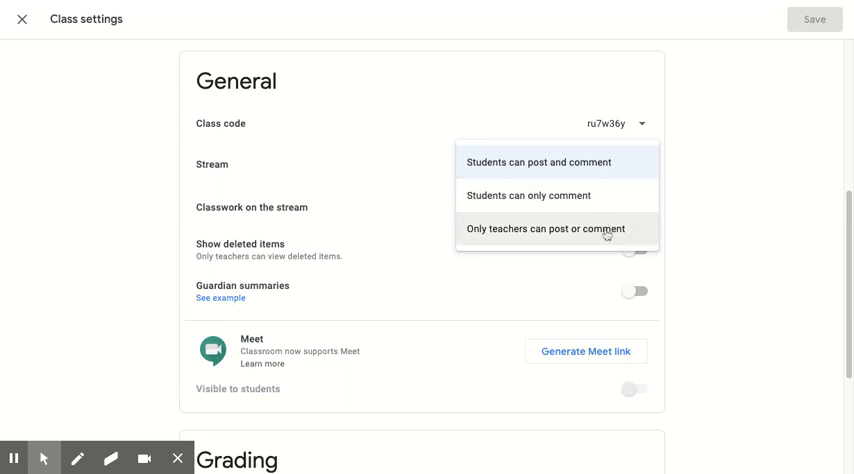
pyautogui.click(547, 228)
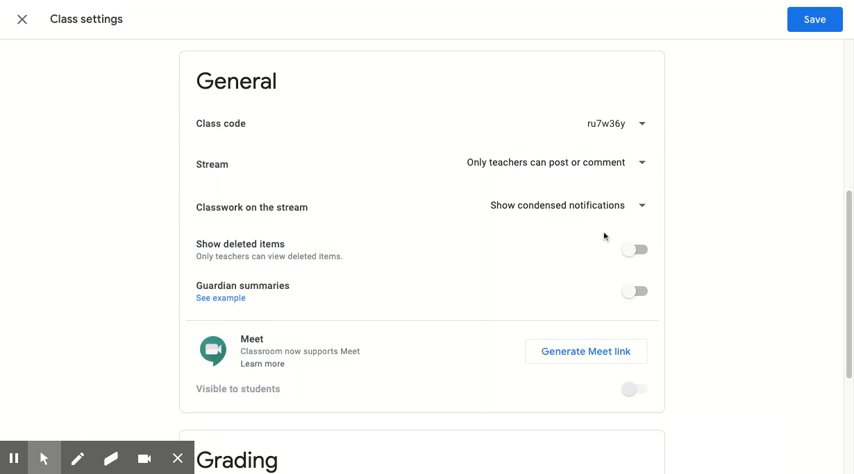
pyautogui.moveTo(632, 218)
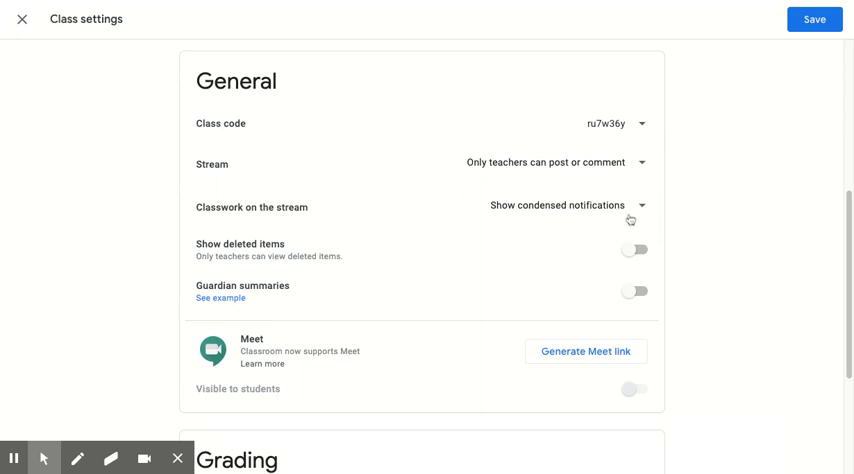
pyautogui.moveTo(639, 210)
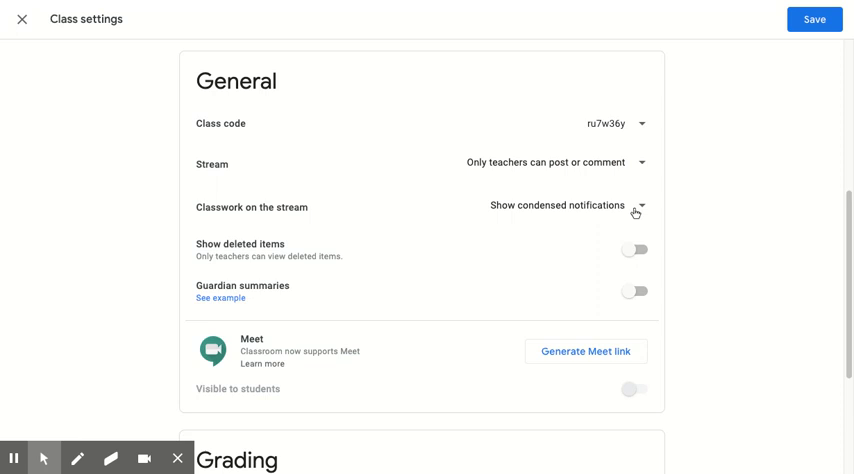
# Step: Set classwork on the stream to hide notifications
pyautogui.click(640, 207)
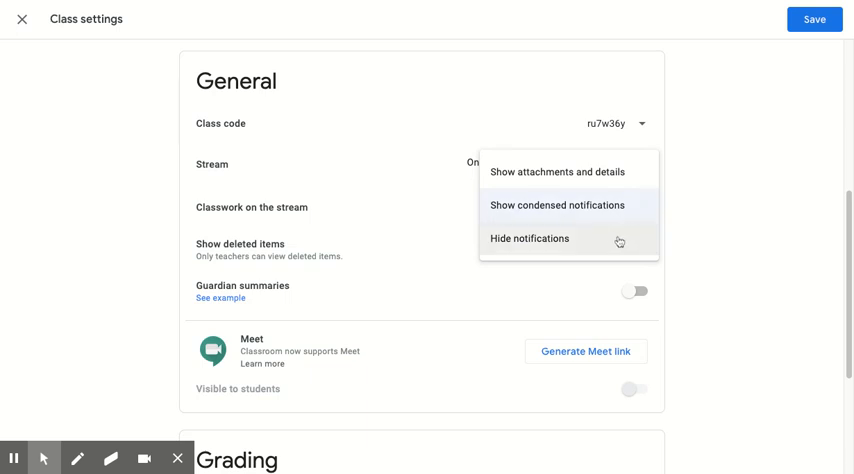
pyautogui.click(530, 238)
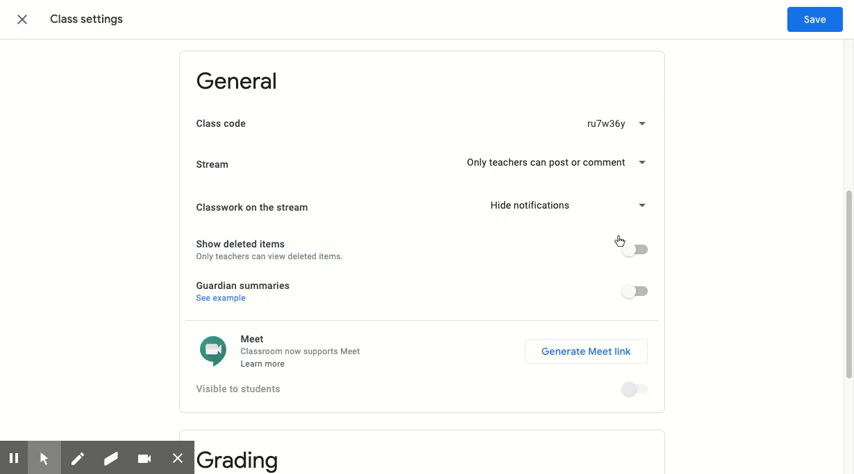
pyautogui.moveTo(499, 278)
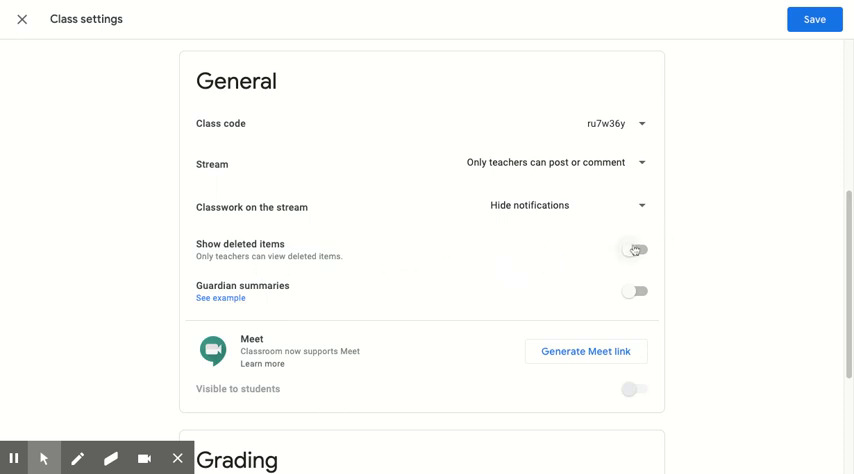
pyautogui.moveTo(633, 286)
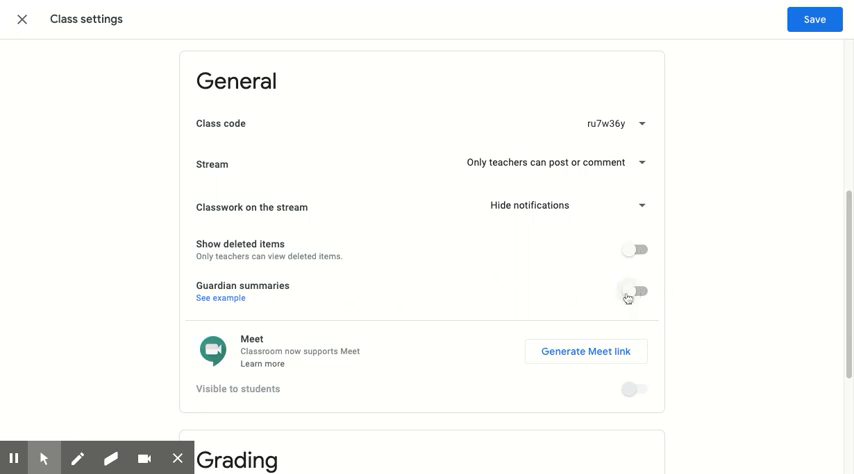
pyautogui.click(634, 291)
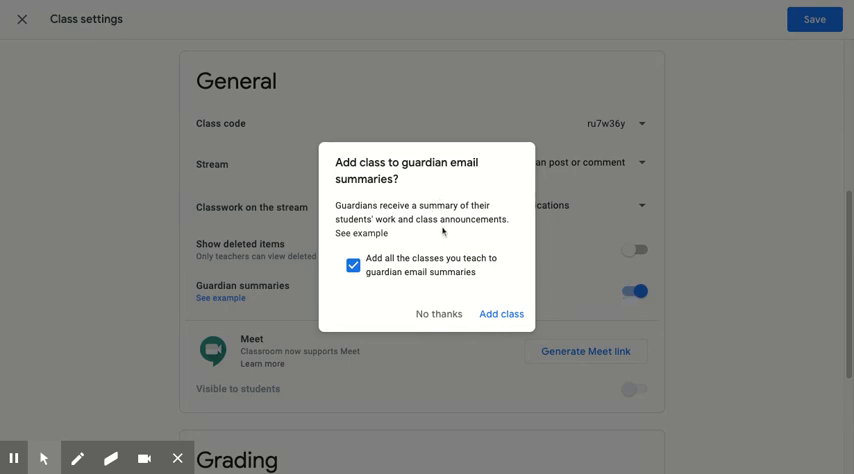
pyautogui.moveTo(502, 314)
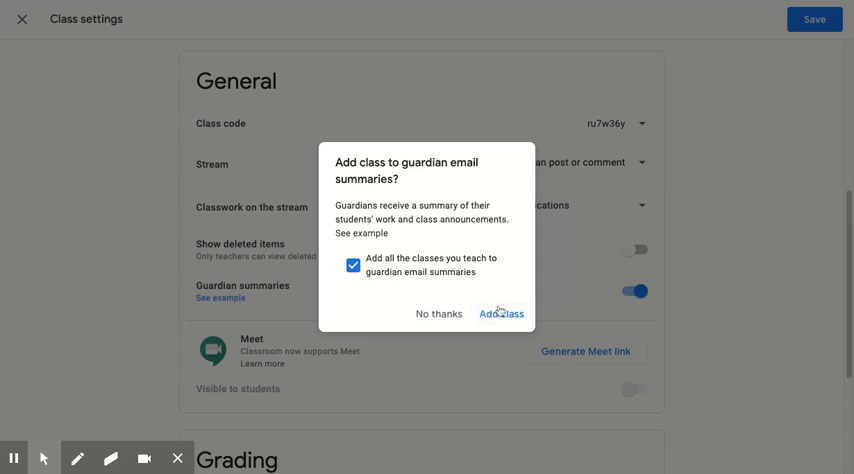
pyautogui.moveTo(440, 314)
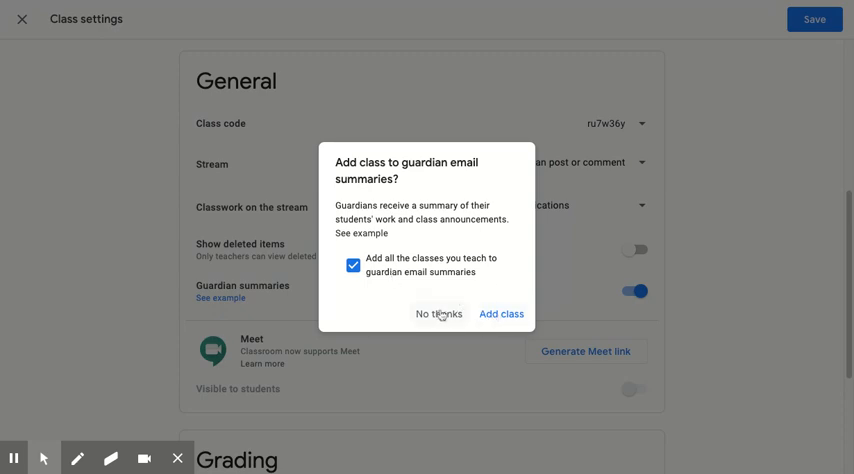
pyautogui.click(440, 313)
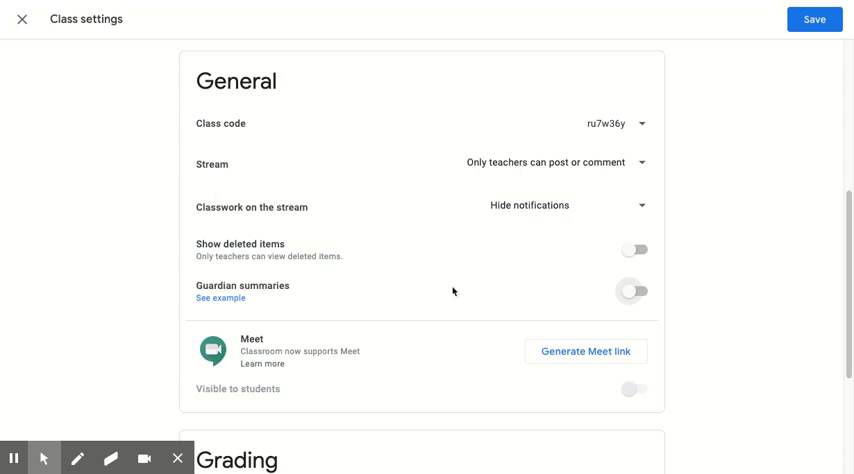
pyautogui.moveTo(478, 296)
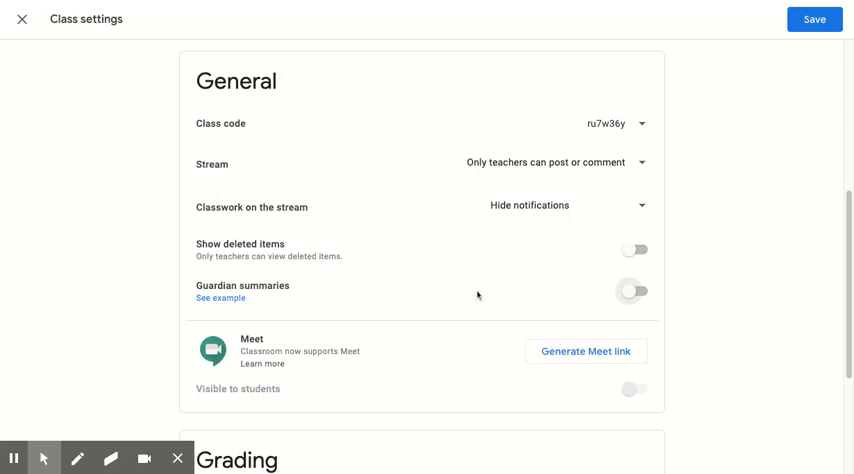
# Step: Generate a class Meet link and turn on its Visible to students toggle
pyautogui.scroll(-3)
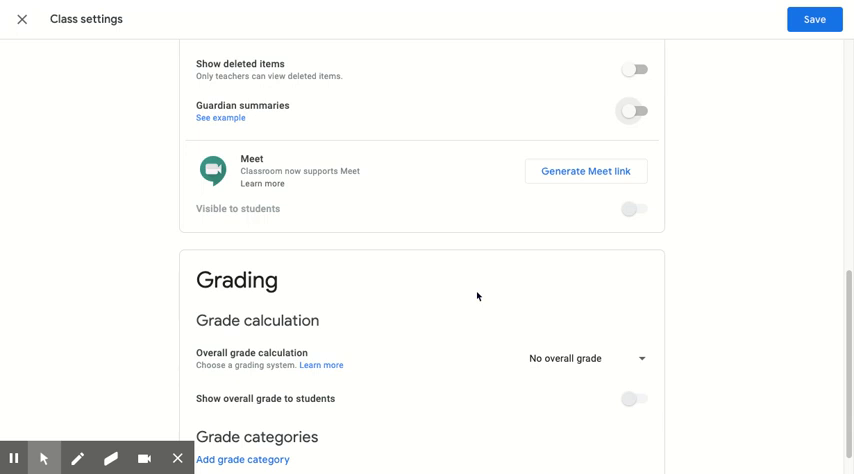
pyautogui.moveTo(580, 177)
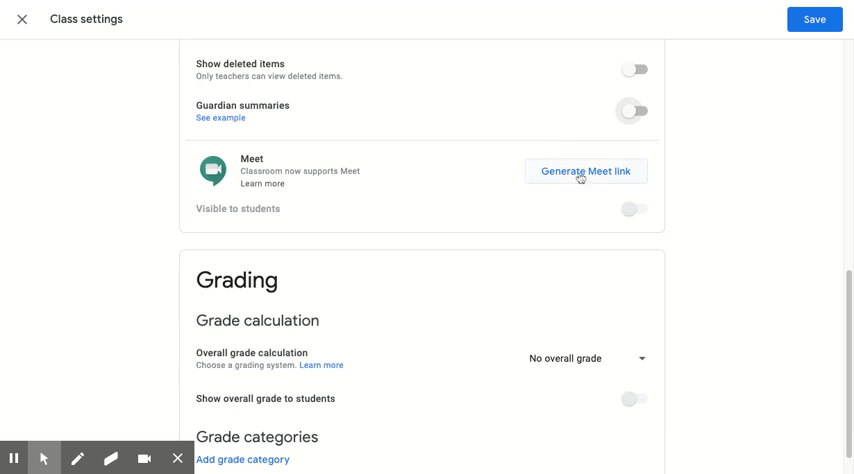
pyautogui.click(586, 170)
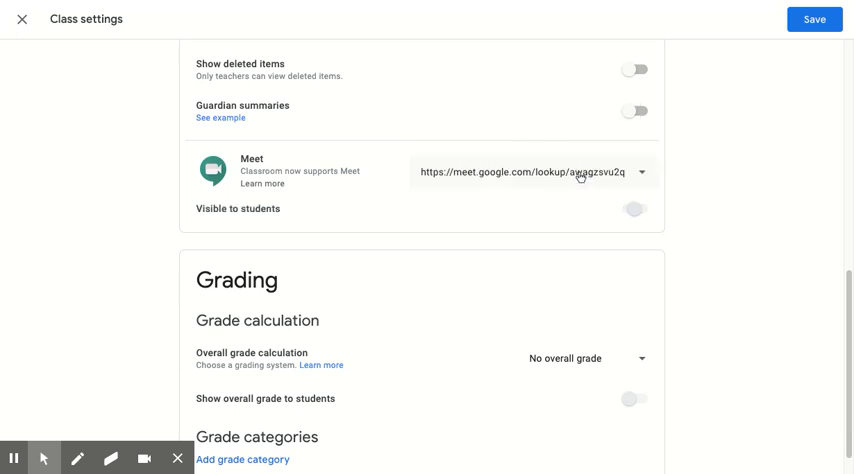
pyautogui.click(634, 208)
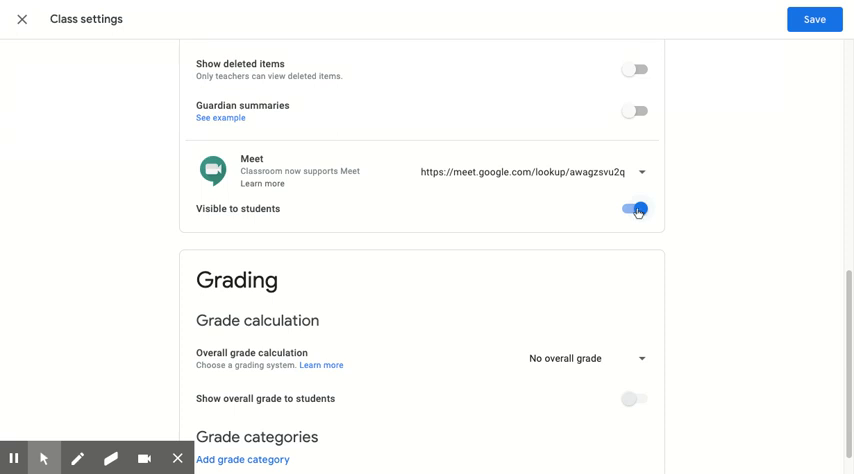
# Step: Save the class settings and return to the English P1 stream showing the Meet link
pyautogui.click(814, 20)
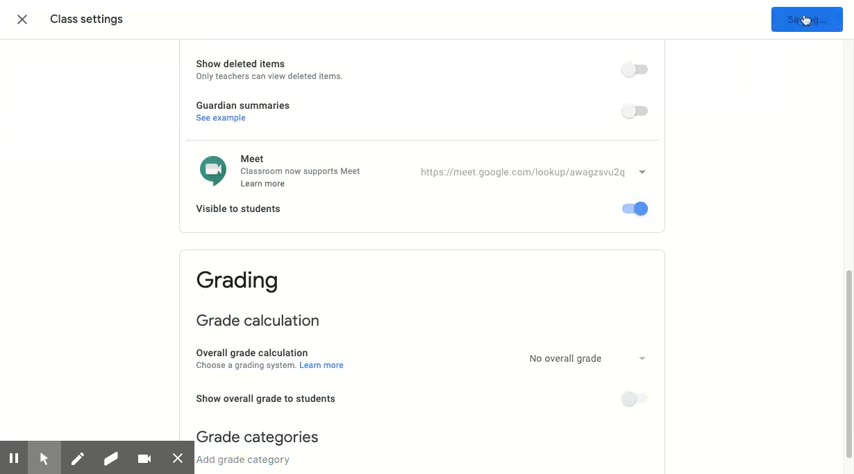
pyautogui.click(803, 18)
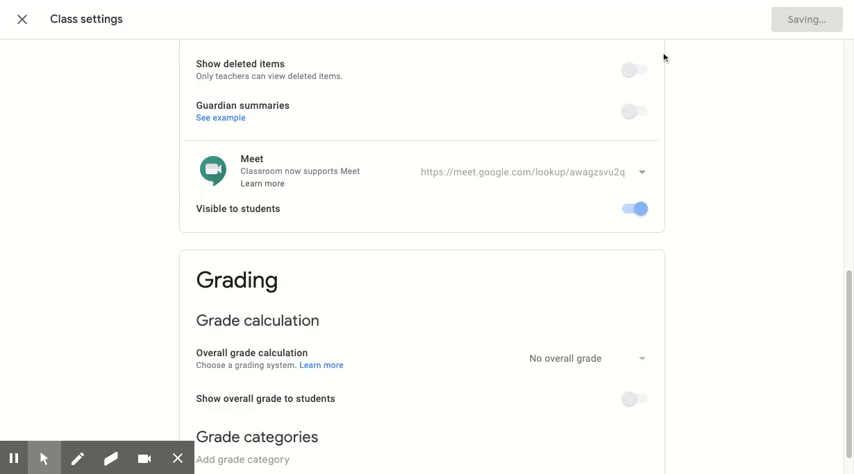
pyautogui.click(24, 19)
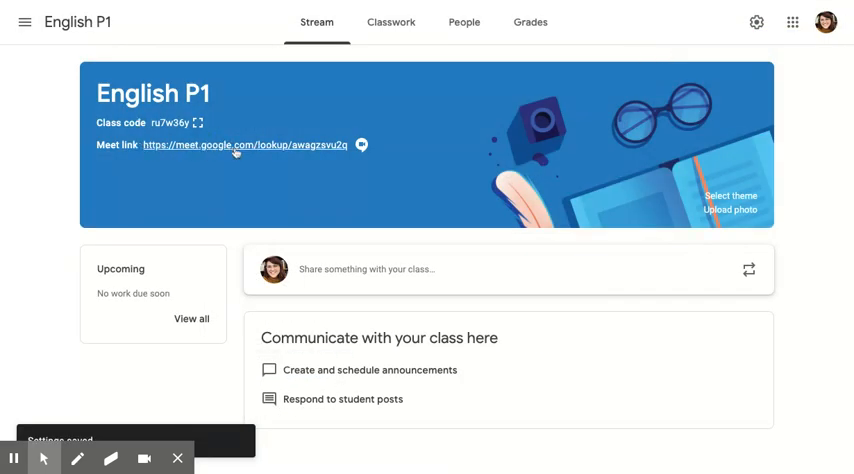
pyautogui.moveTo(729, 23)
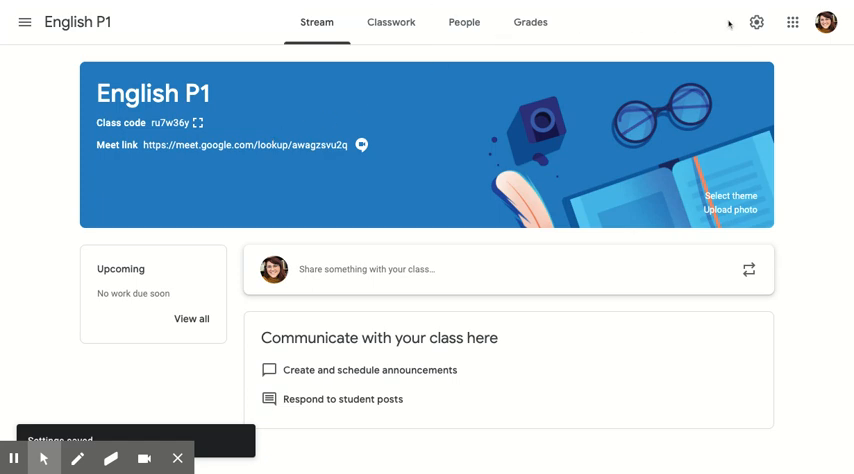
# Step: Reopen settings, hide the Meet link from students, and reset it to a new link
pyautogui.click(757, 23)
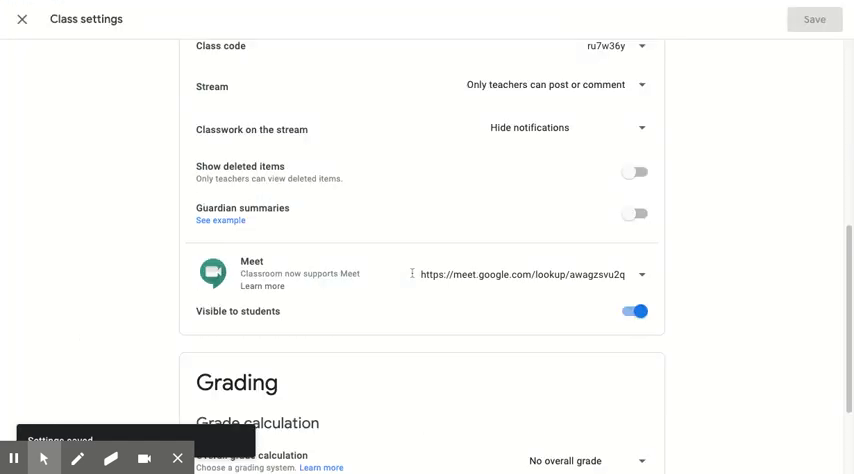
pyautogui.click(634, 311)
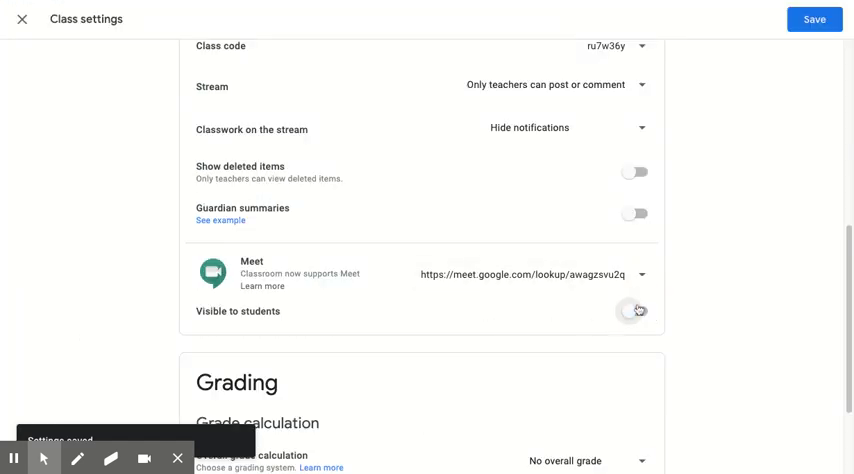
pyautogui.click(646, 274)
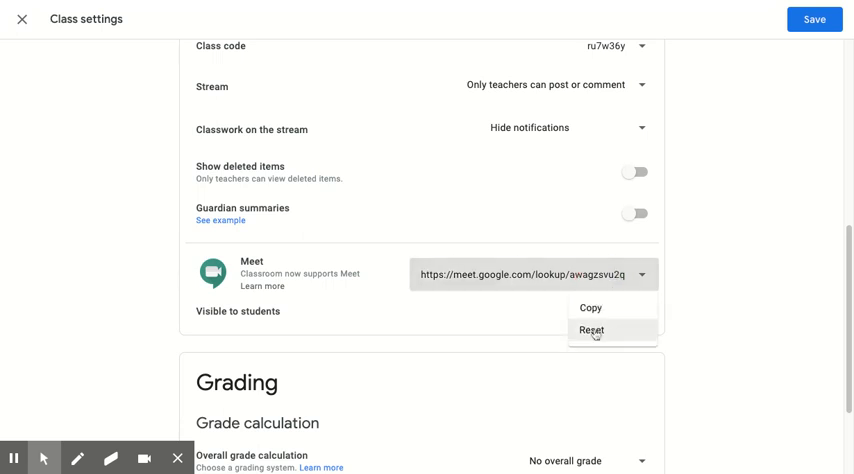
pyautogui.click(593, 330)
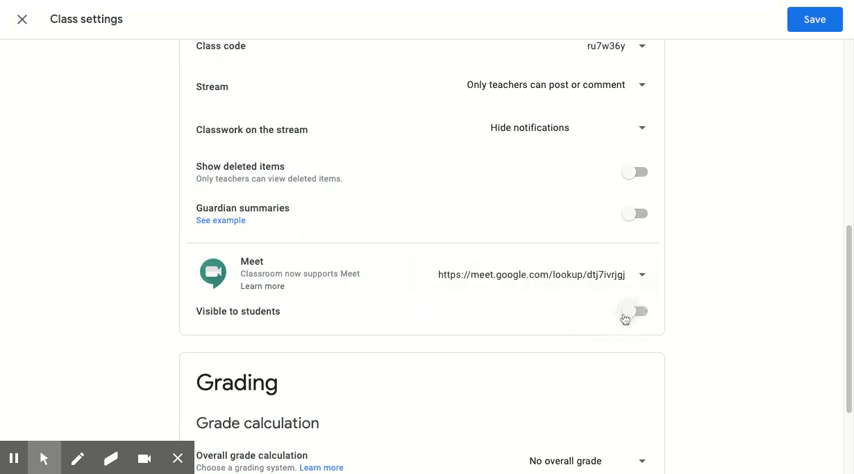
pyautogui.scroll(-3)
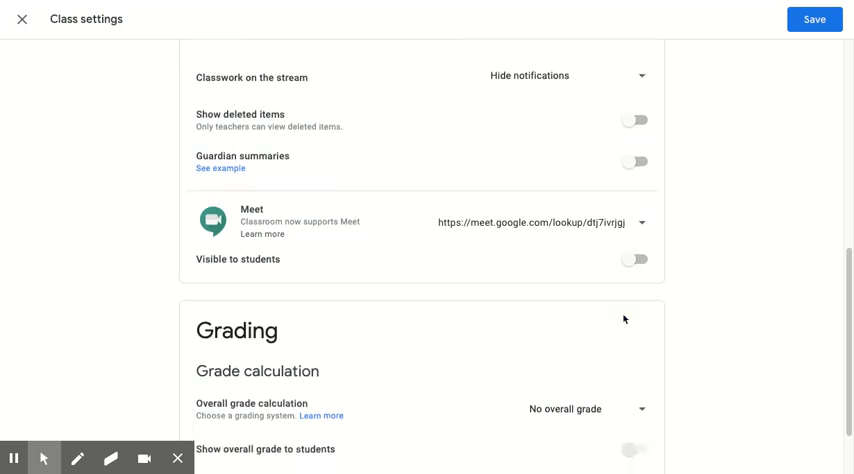
pyautogui.scroll(-3)
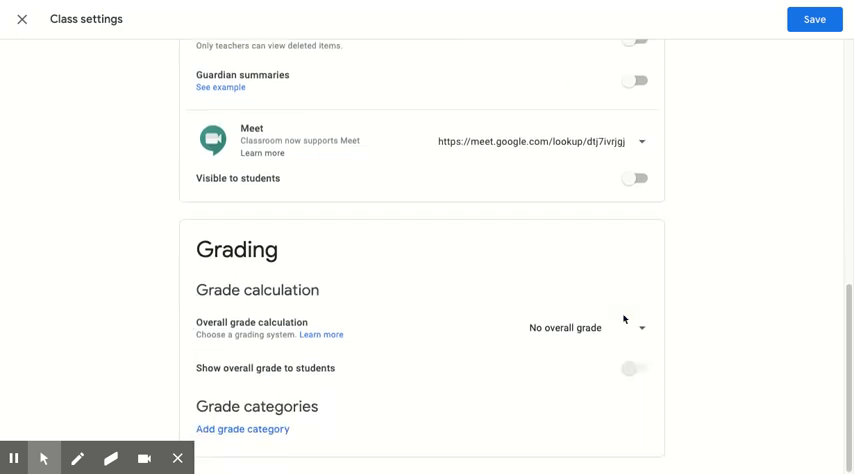
pyautogui.moveTo(623, 352)
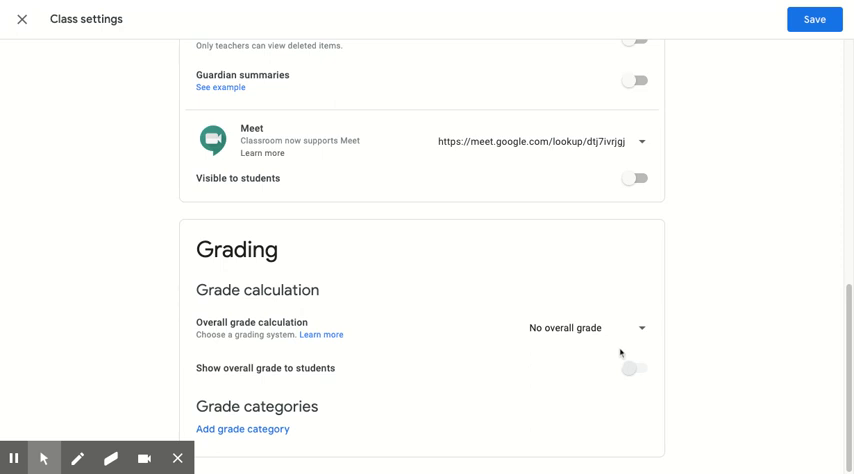
pyautogui.moveTo(680, 341)
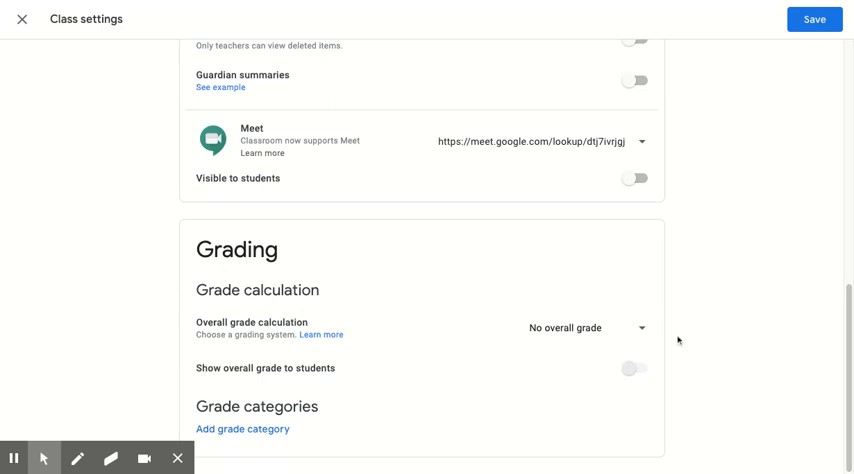
pyautogui.moveTo(454, 247)
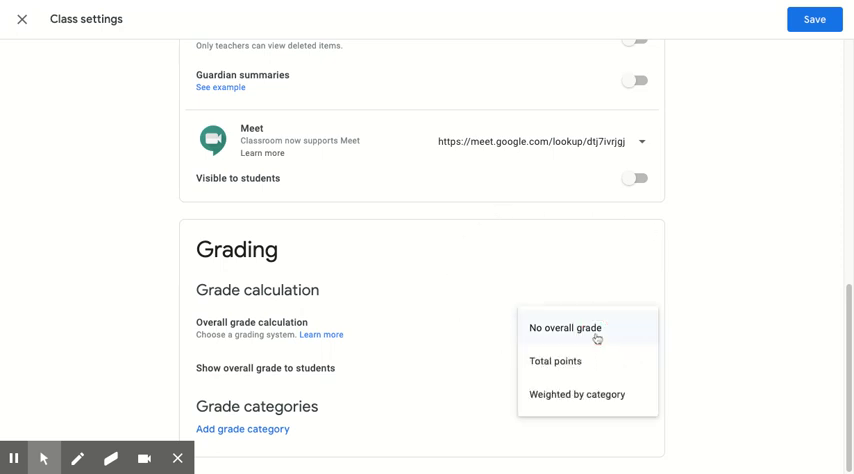
# Step: Switch overall grade calculation to weighted by category and show it to students
pyautogui.click(577, 394)
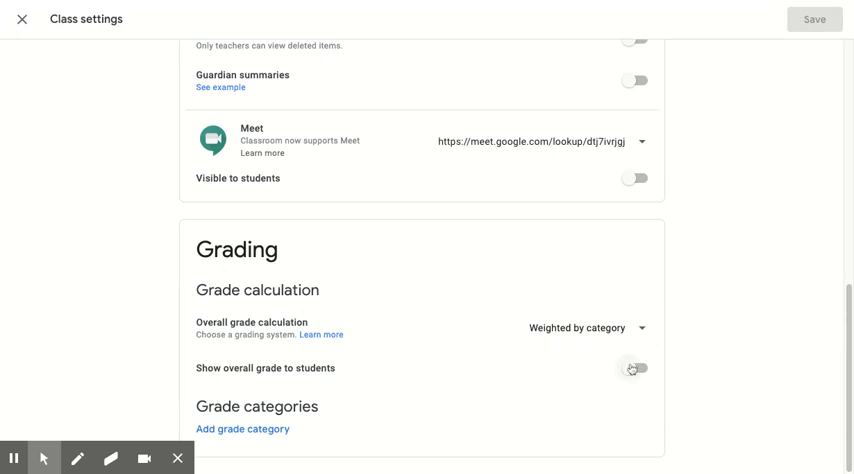
pyautogui.click(638, 368)
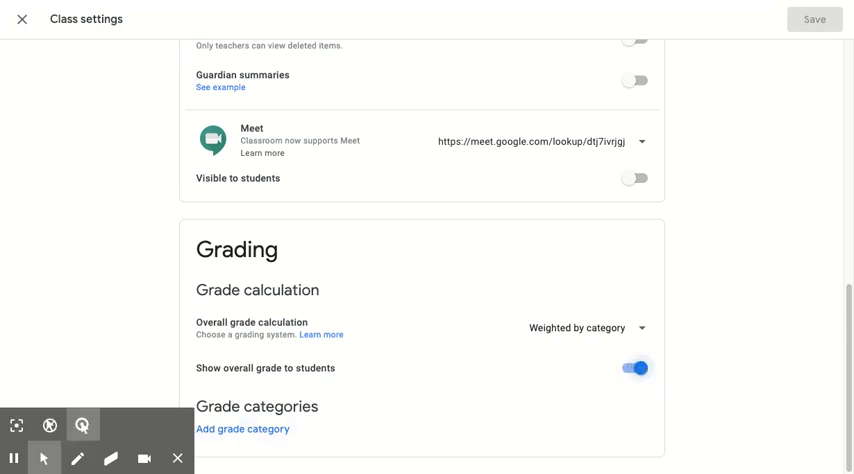
pyautogui.moveTo(281, 388)
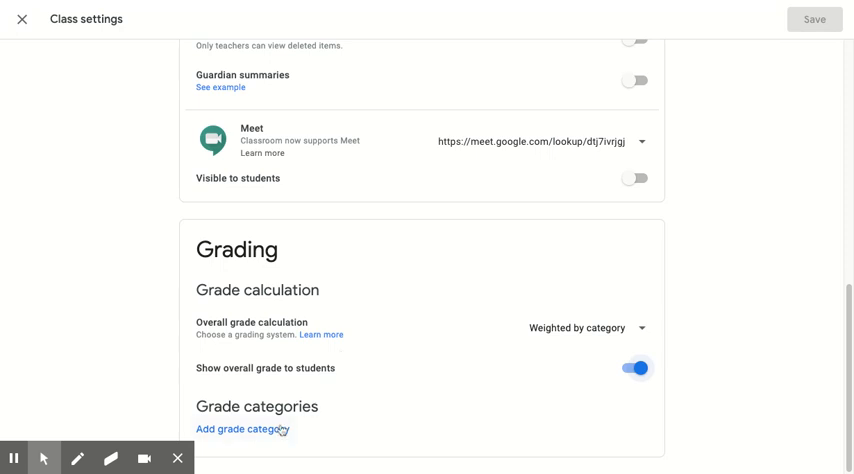
# Step: Add grade categories Classwork at 40% and Participation at 40%
pyautogui.click(236, 429)
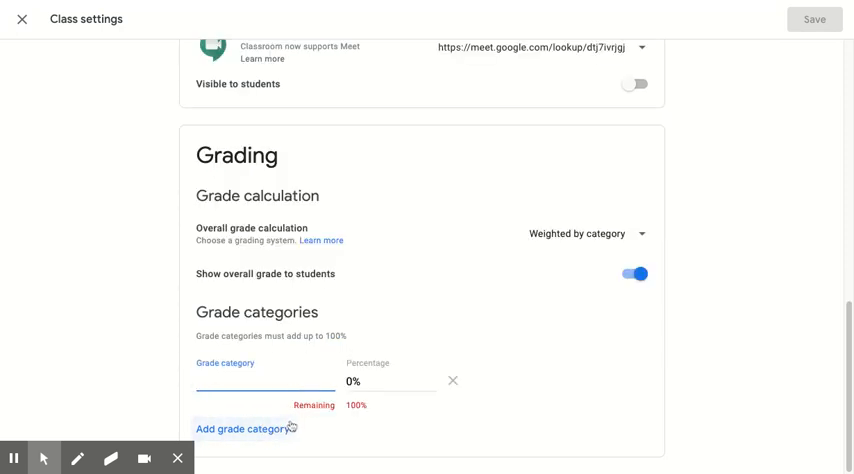
pyautogui.moveTo(399, 408)
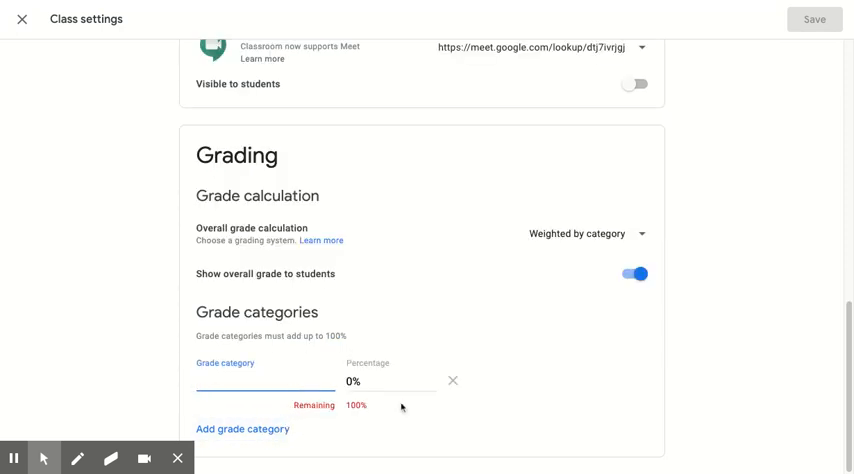
pyautogui.write('C')
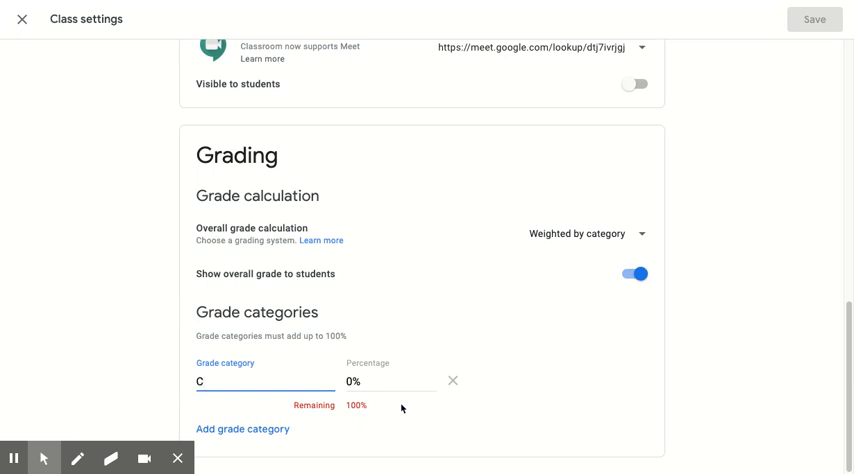
pyautogui.write('lasswork')
pyautogui.click(391, 380)
pyautogui.write('4')
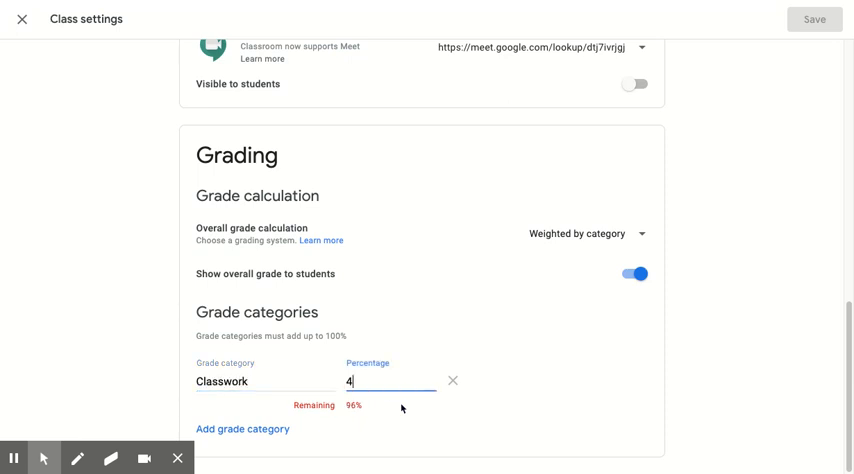
pyautogui.write('0&')
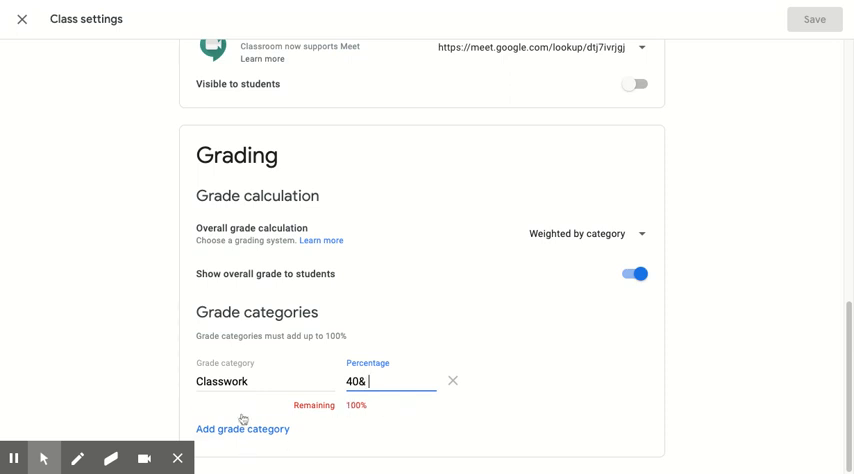
pyautogui.click(242, 429)
pyautogui.write('Participation i')
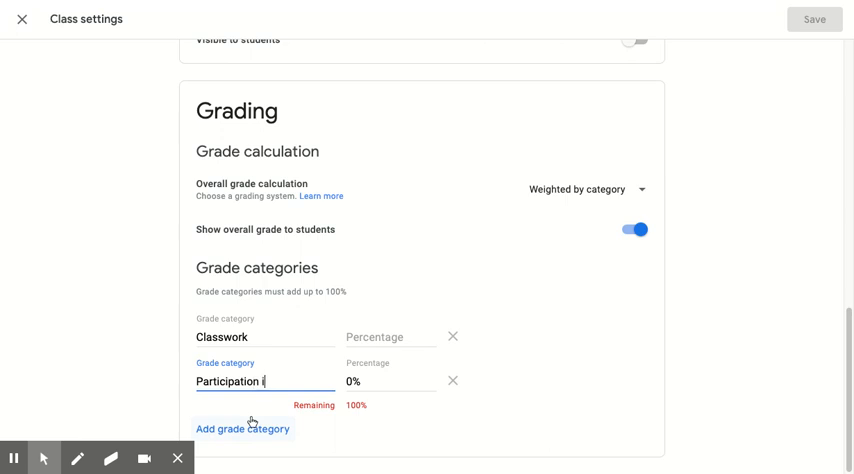
pyautogui.write('40')
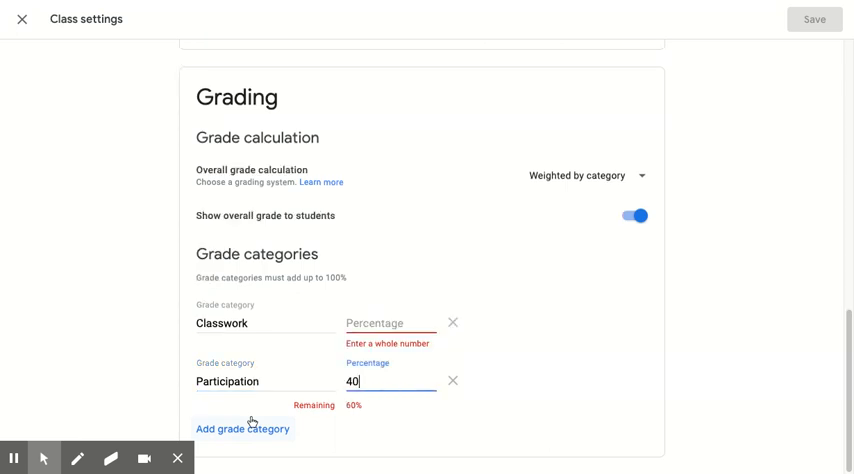
# Step: Add the Summative category at 20% and save the class settings
pyautogui.click(243, 429)
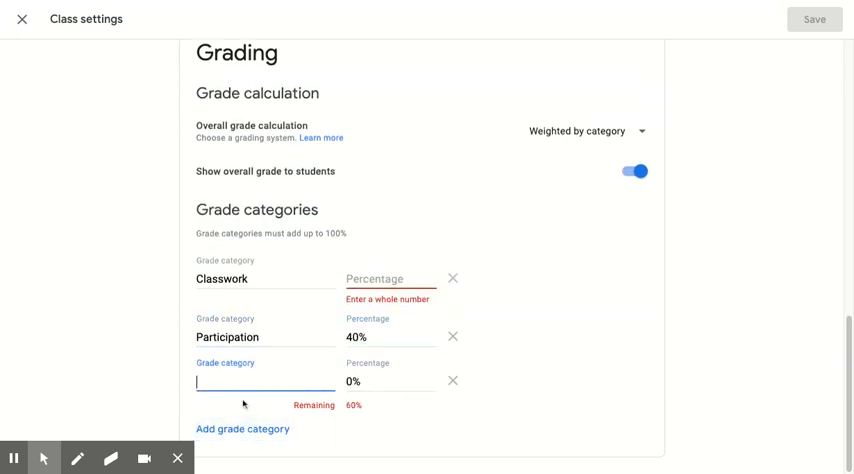
pyautogui.write('For')
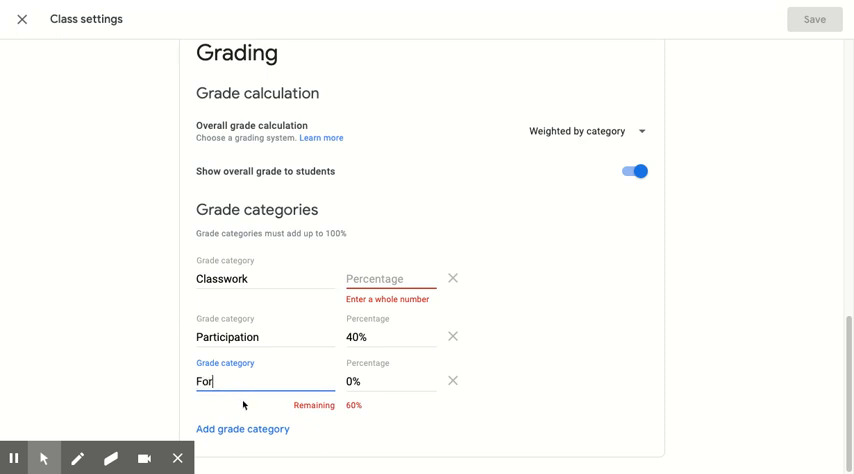
pyautogui.write('Summative')
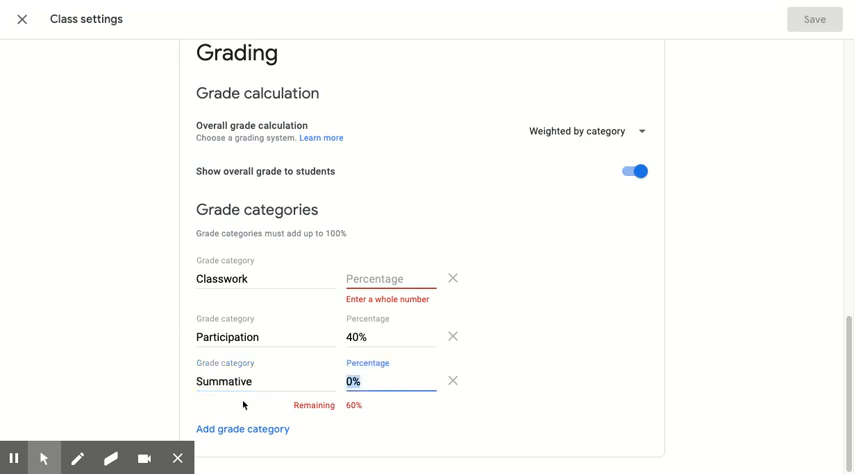
pyautogui.write('20')
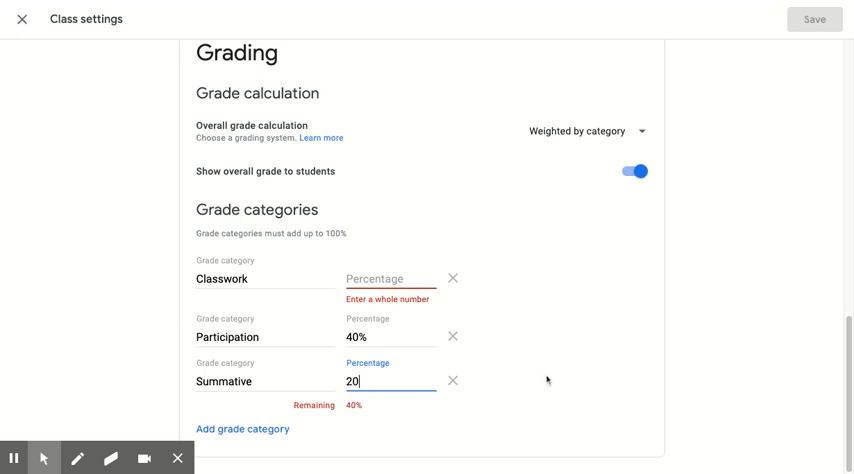
pyautogui.write('4')
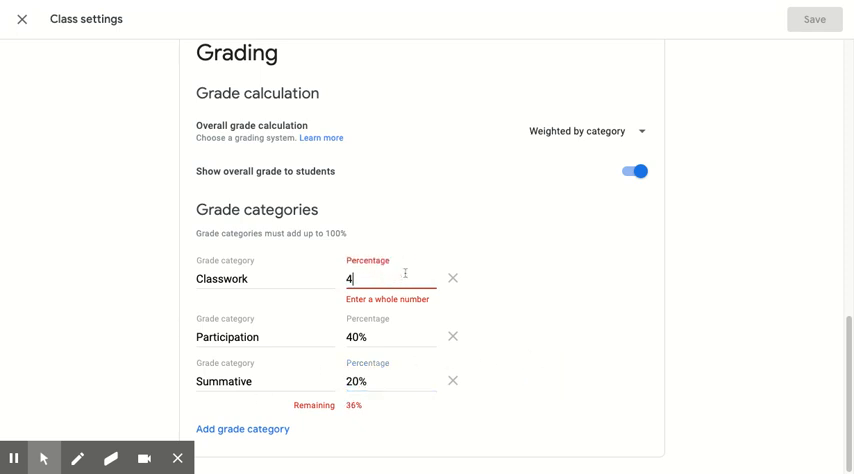
pyautogui.write('0%')
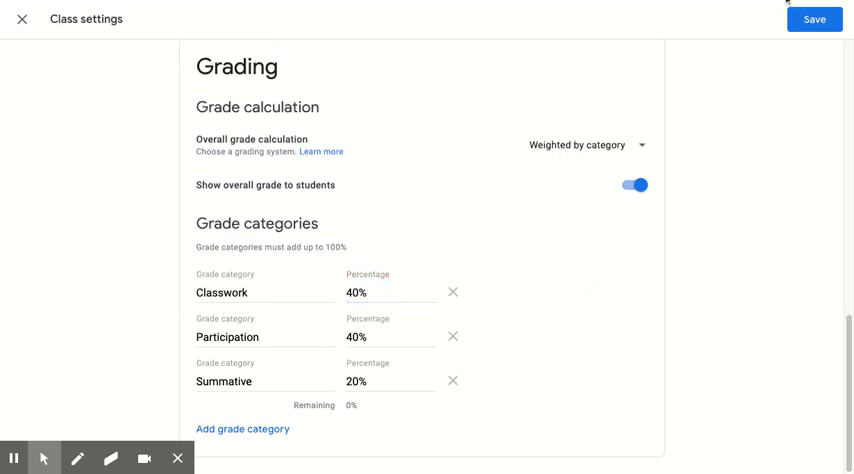
pyautogui.click(816, 22)
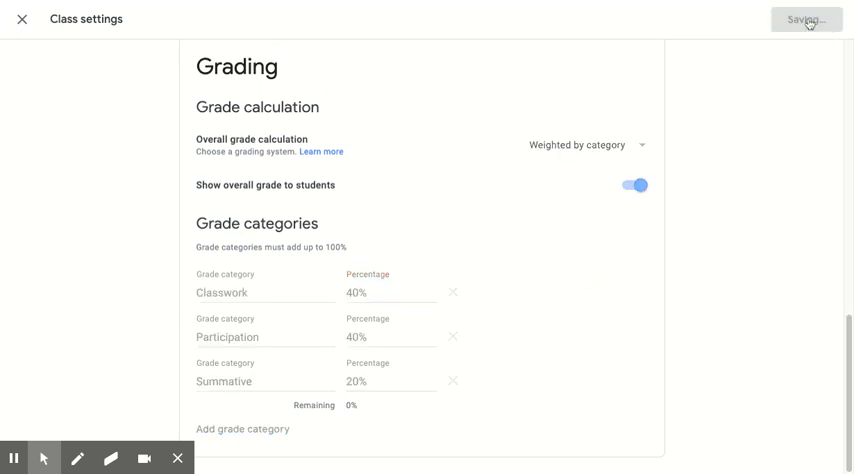
pyautogui.click(26, 19)
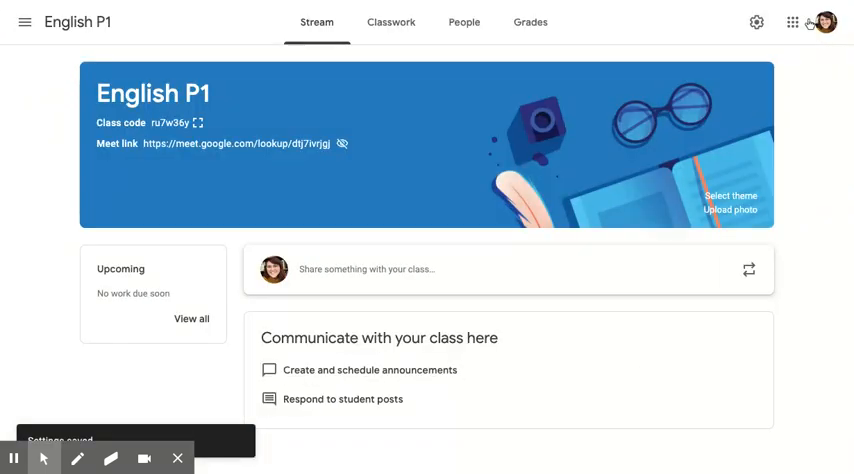
pyautogui.moveTo(645, 3)
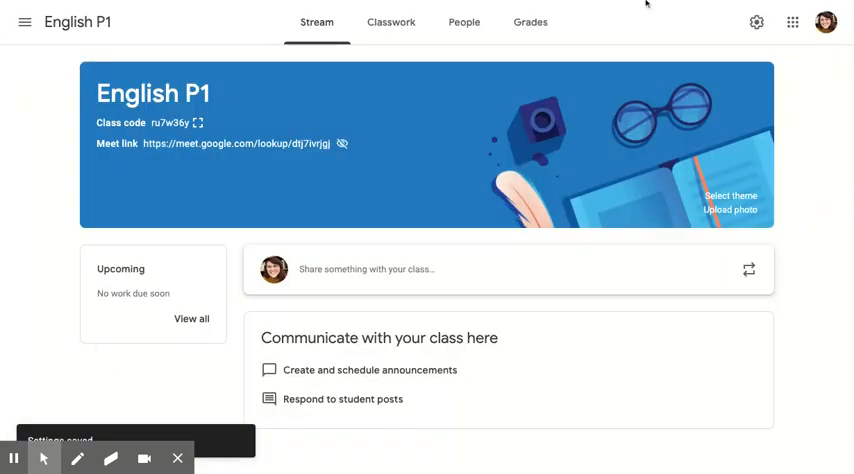